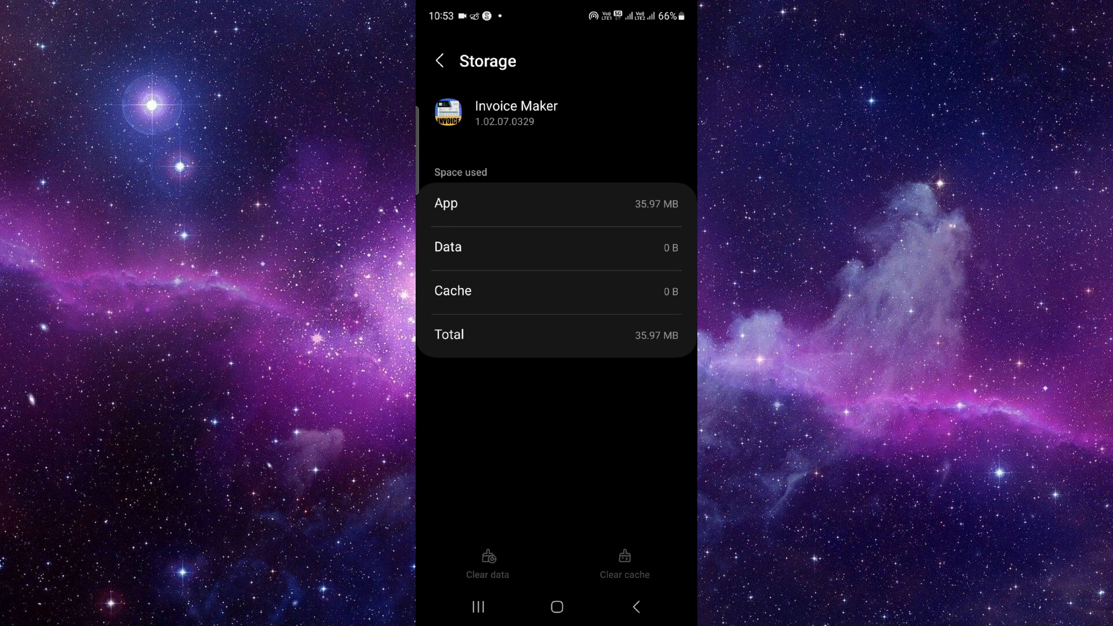
Step: Return from storage details to App info and bring up Invoice Maker's Google Play listing, collapsing 'Available on more devices'
click(440, 60)
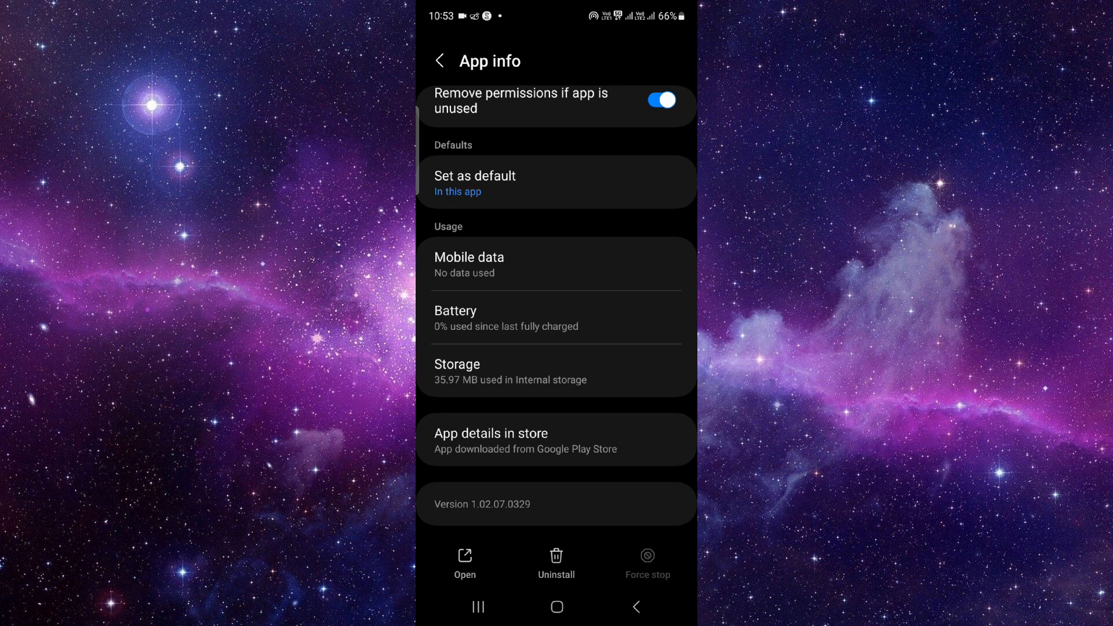
click(490, 438)
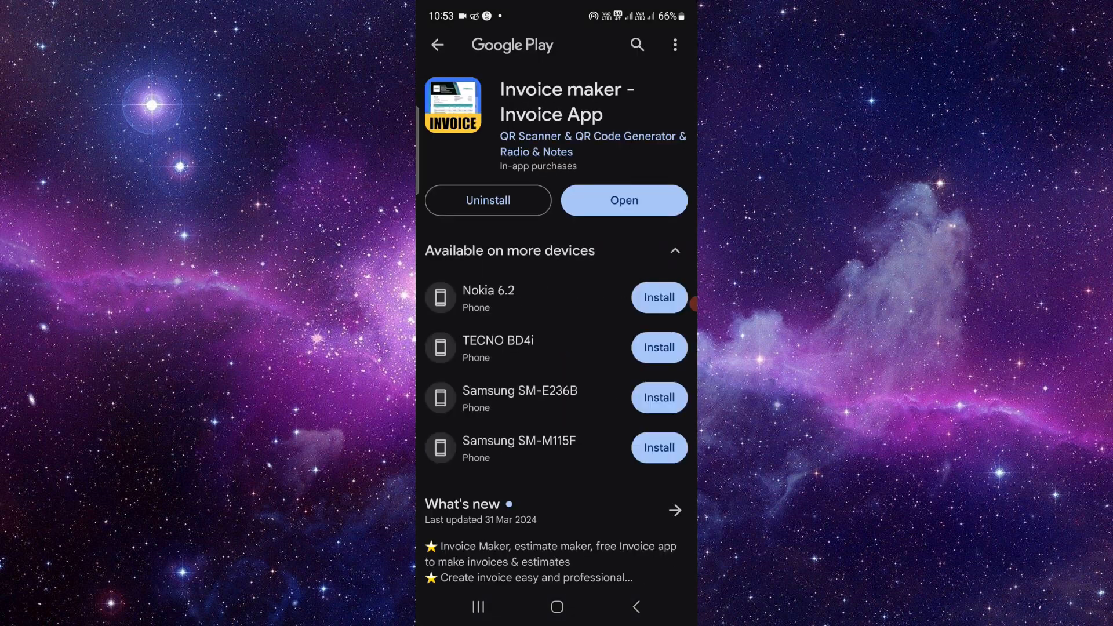
click(673, 250)
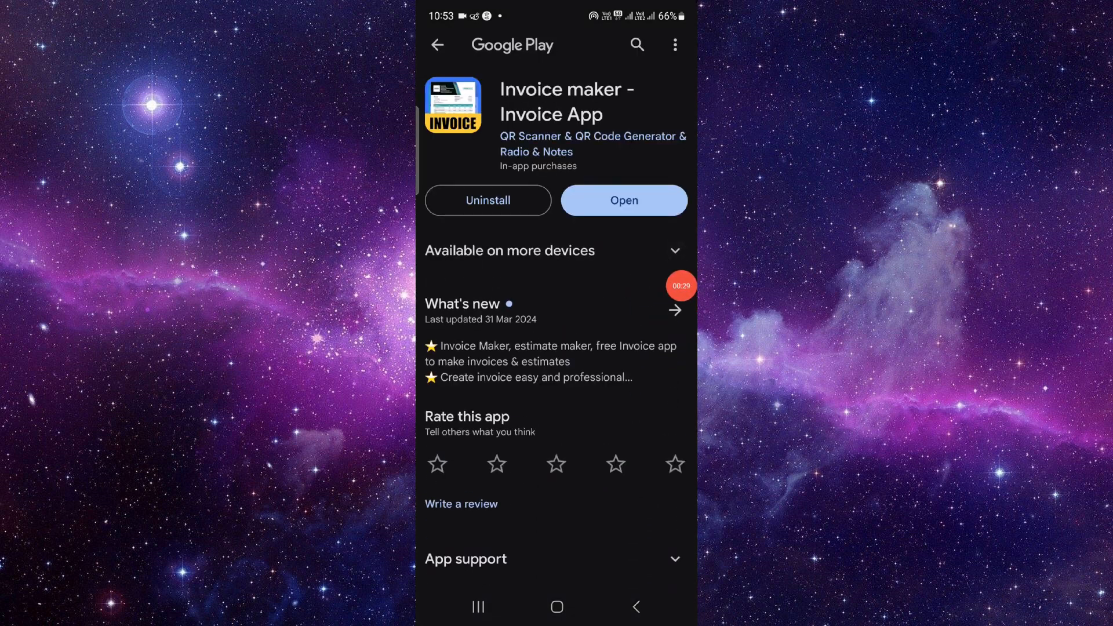